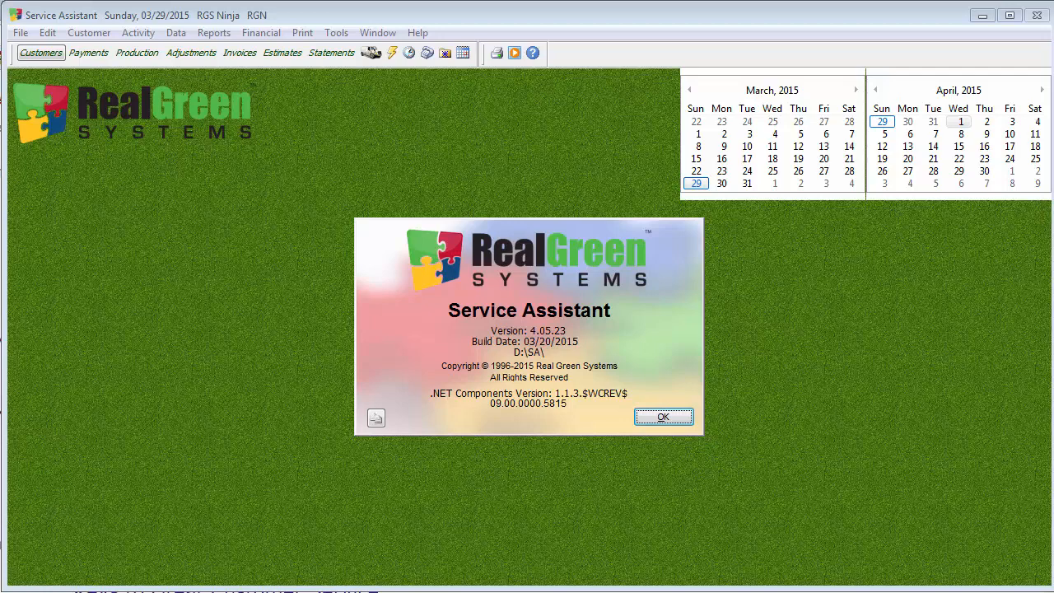
- Dismiss the About Service Assistant window showing version 4.05.23
click(663, 415)
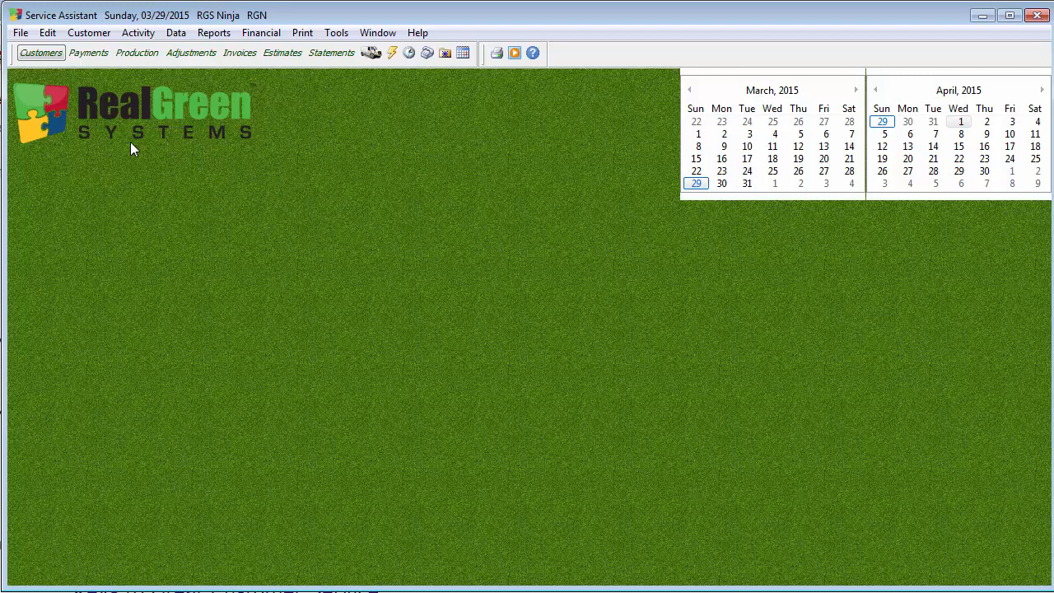
click(20, 33)
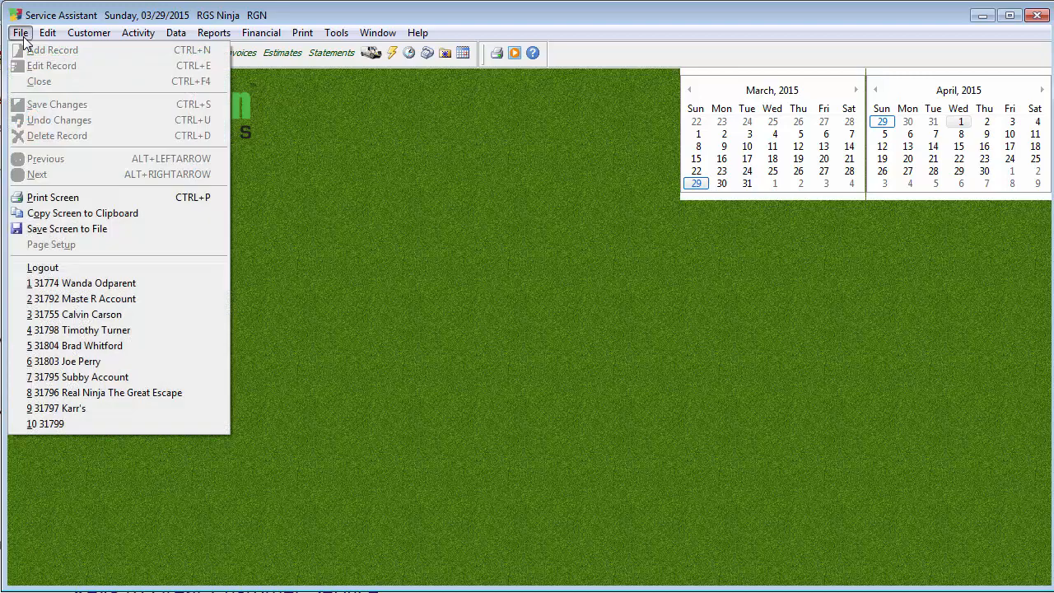
click(85, 283)
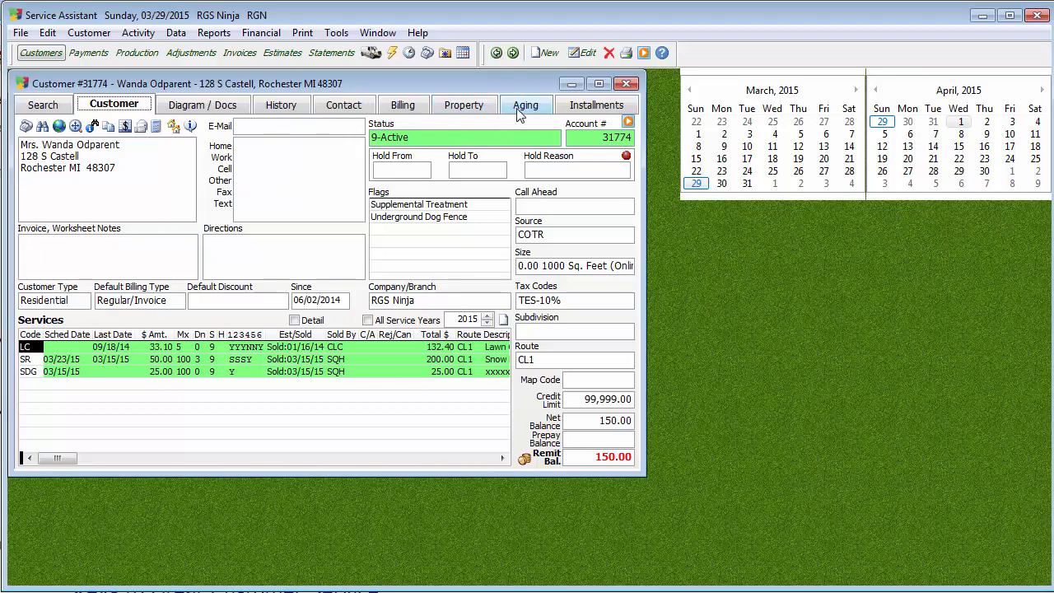
click(459, 105)
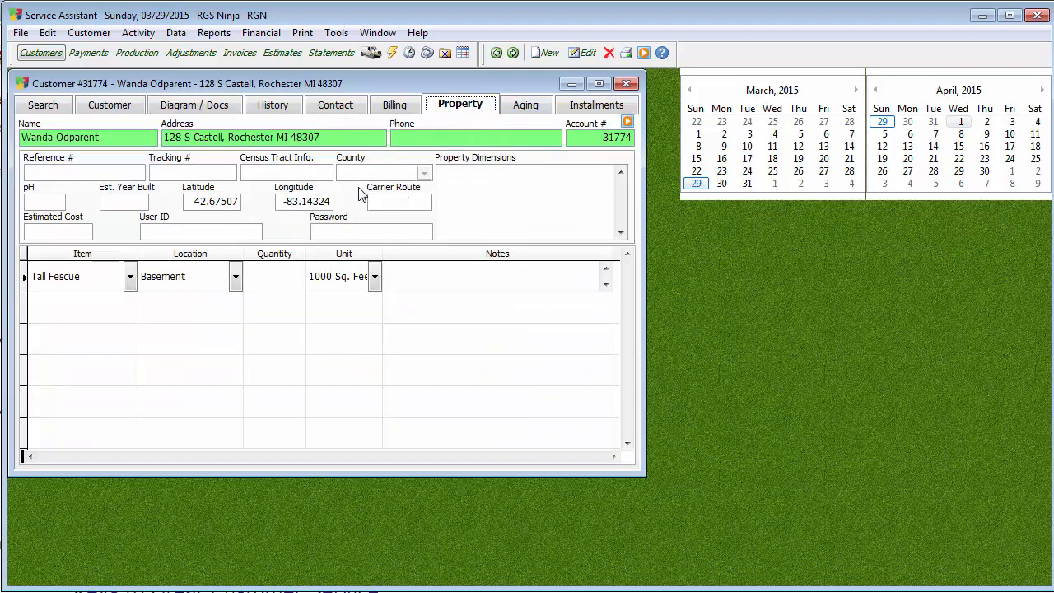
mouse_move(382, 223)
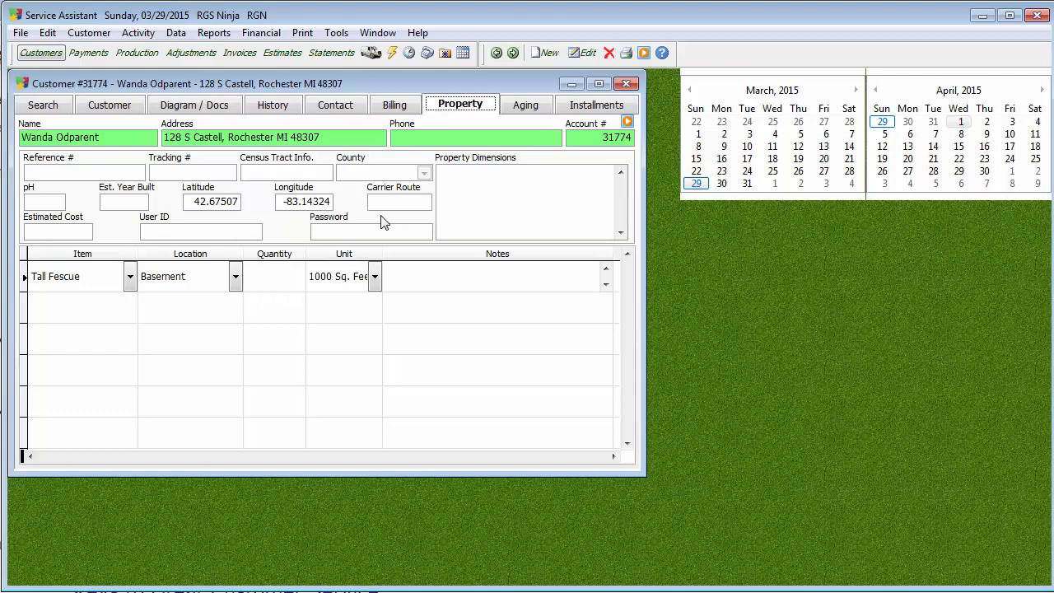
click(114, 105)
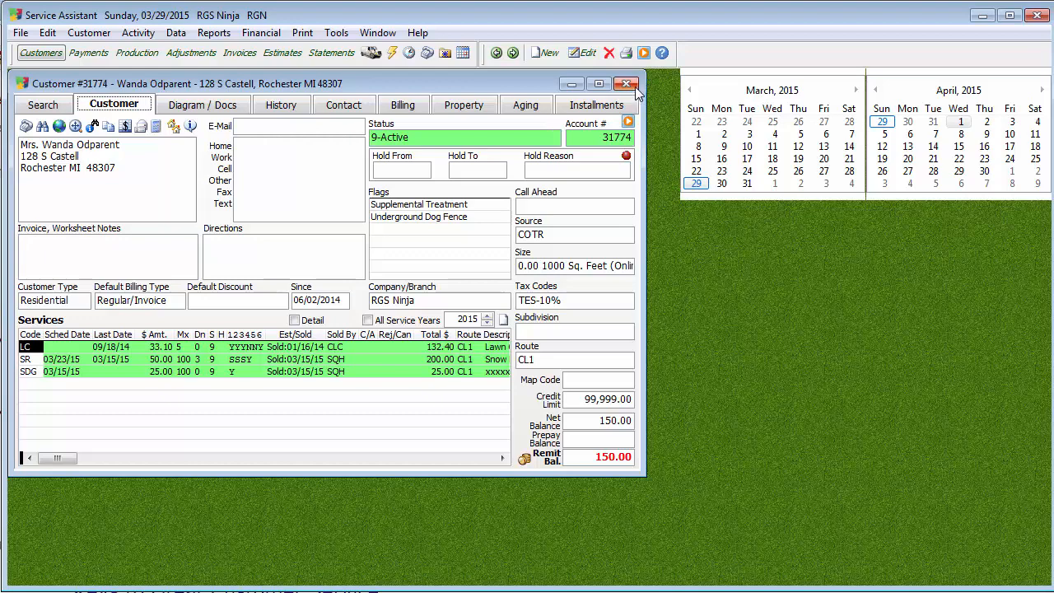
click(626, 82)
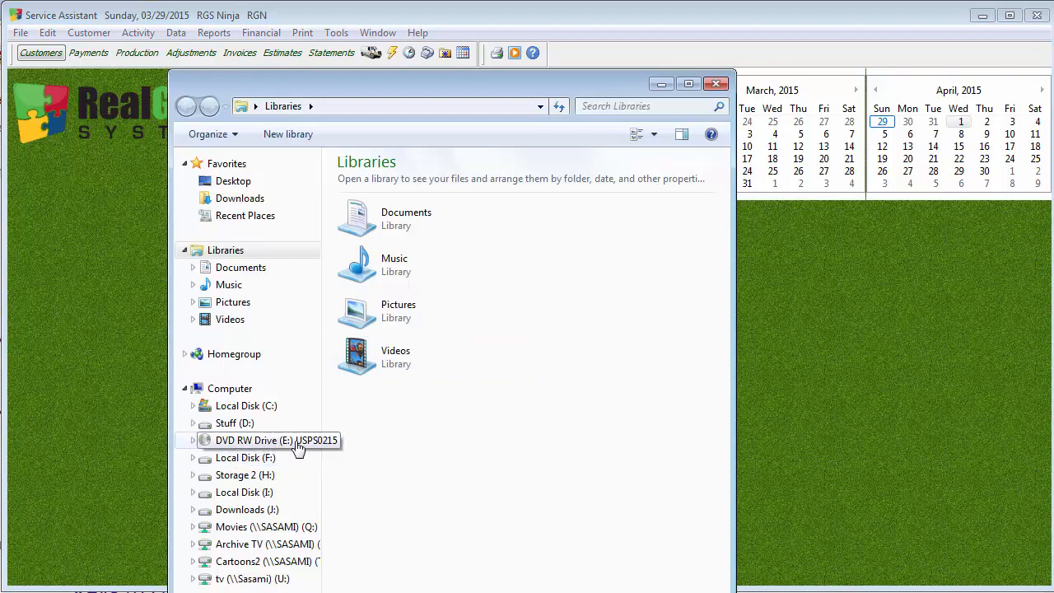
mouse_move(309, 445)
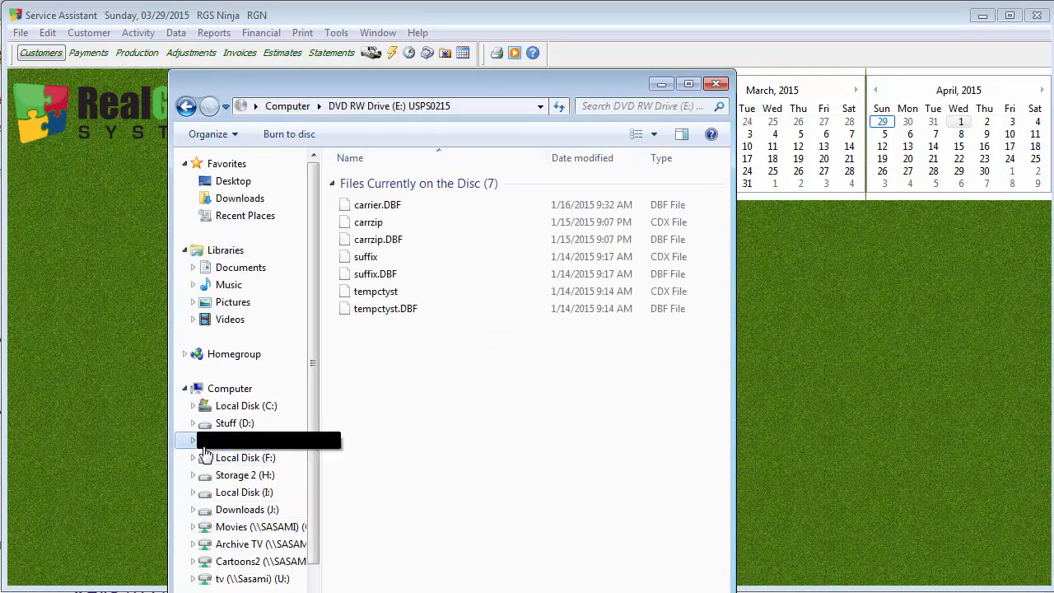
- Close the Explorer window listing the USPS0215 disc's carrier and ZIP files
click(714, 82)
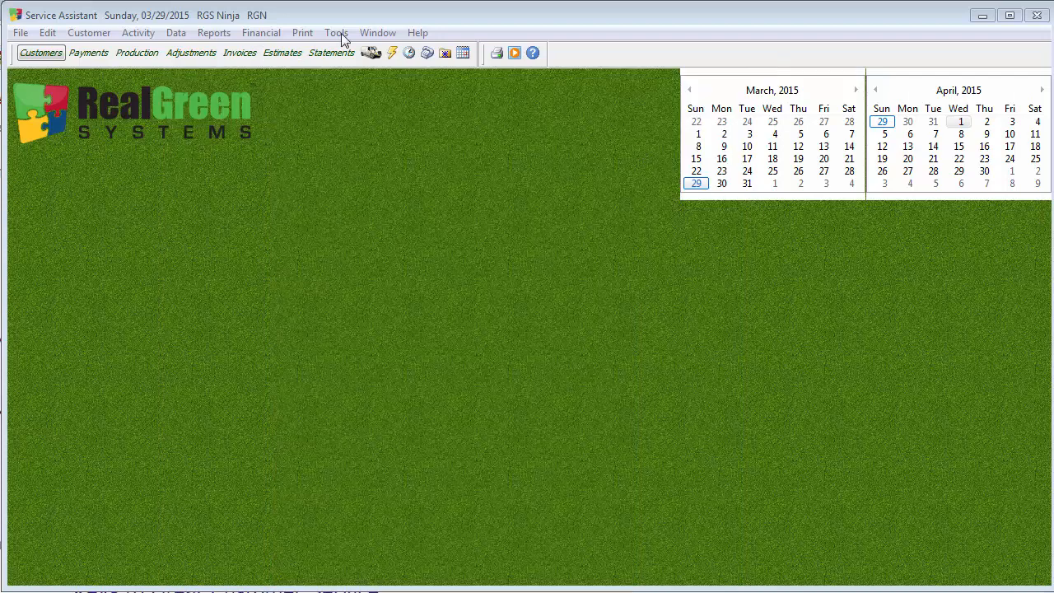
- Run the Carrier Route Utility from Tools using DVD drive E: USPS0215 as the data folder
click(336, 33)
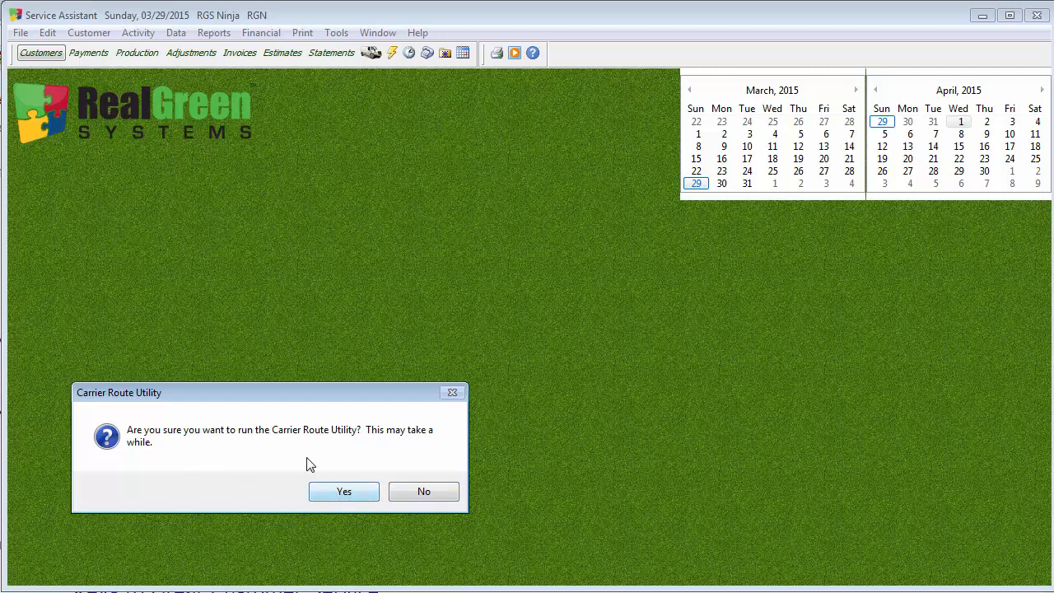
click(343, 490)
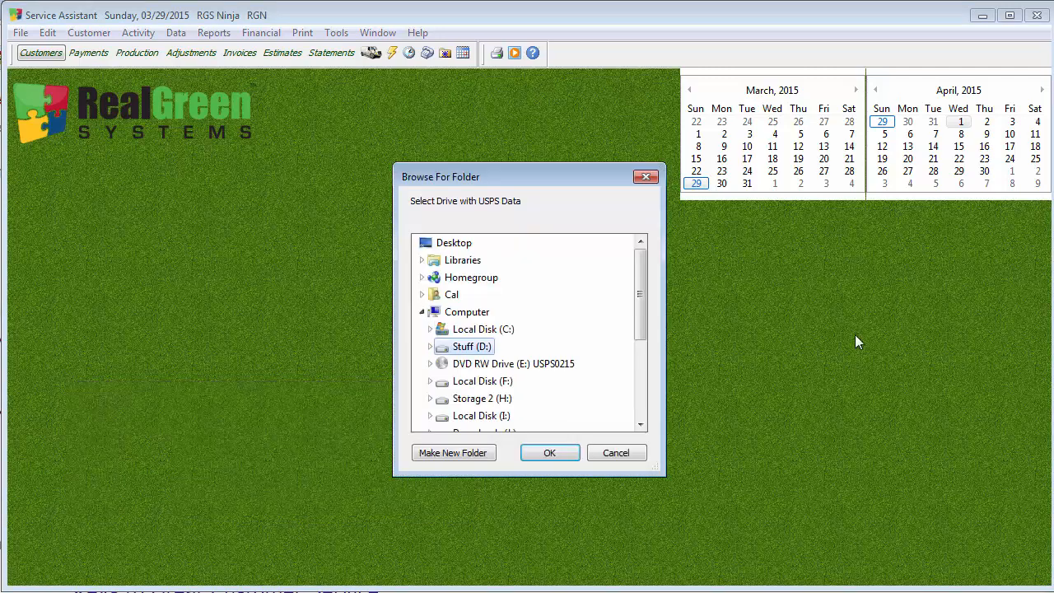
click(513, 363)
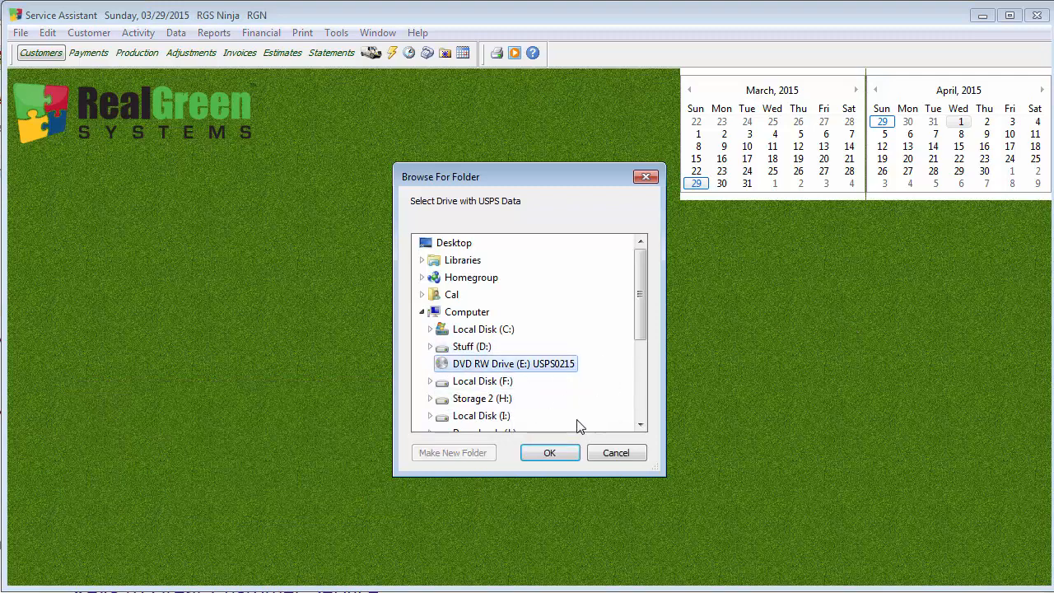
click(549, 451)
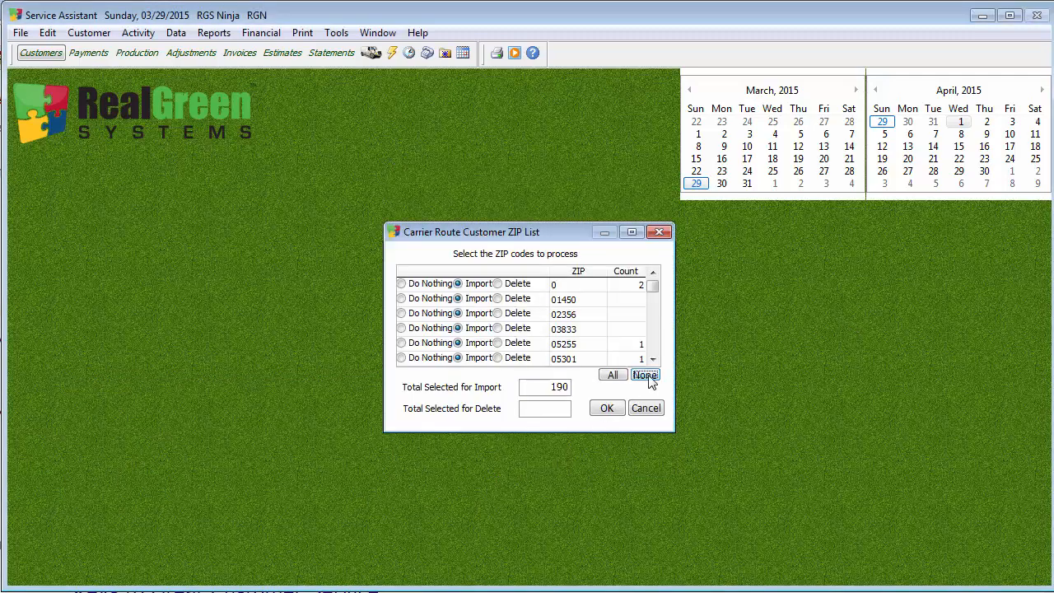
- Clear all ZIP selections with None, then mark only ZIP 48307 for import
click(645, 374)
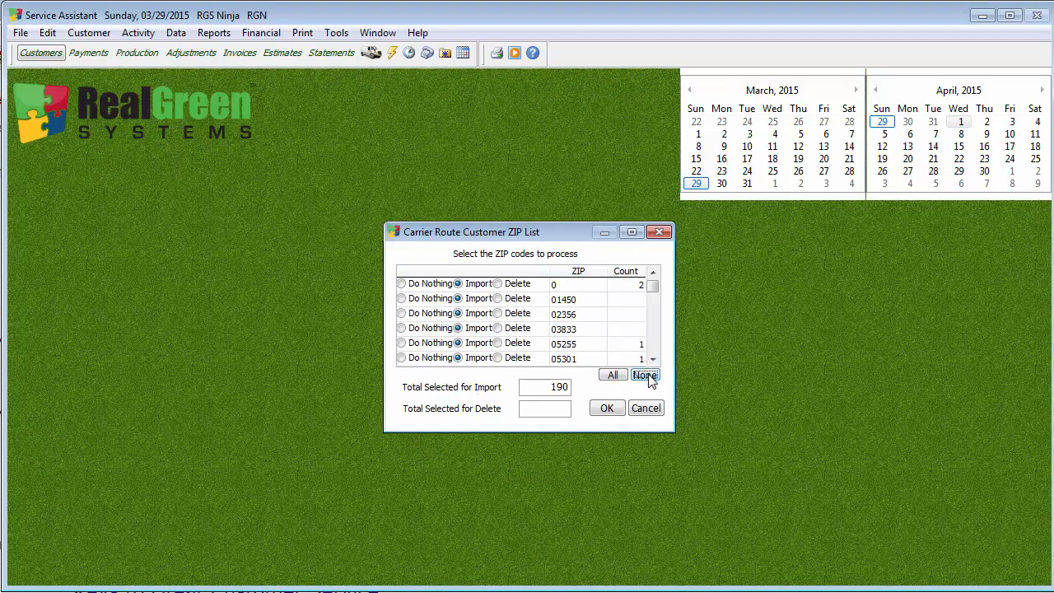
click(646, 375)
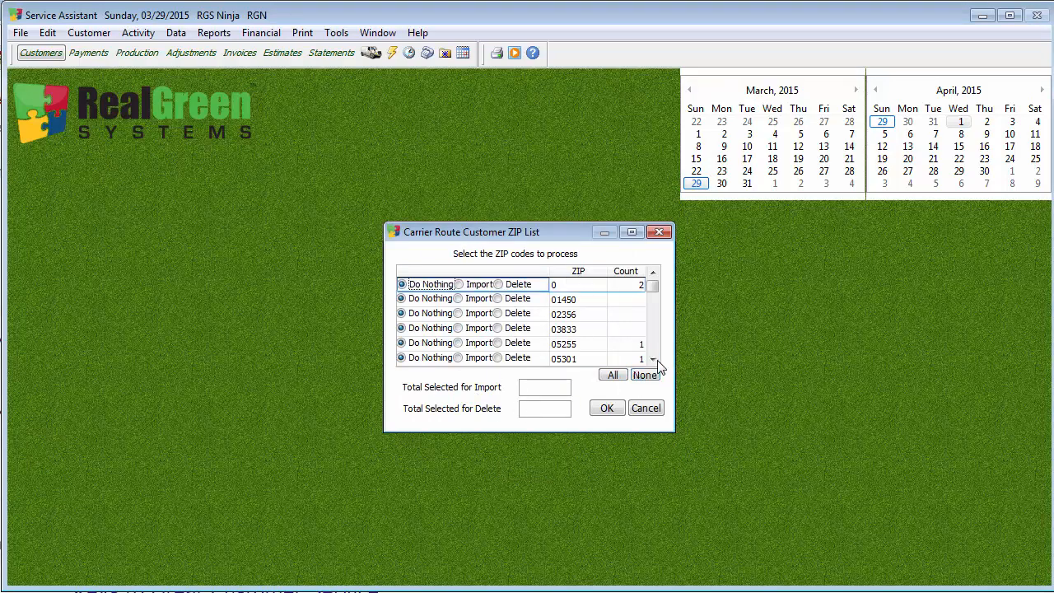
click(652, 359)
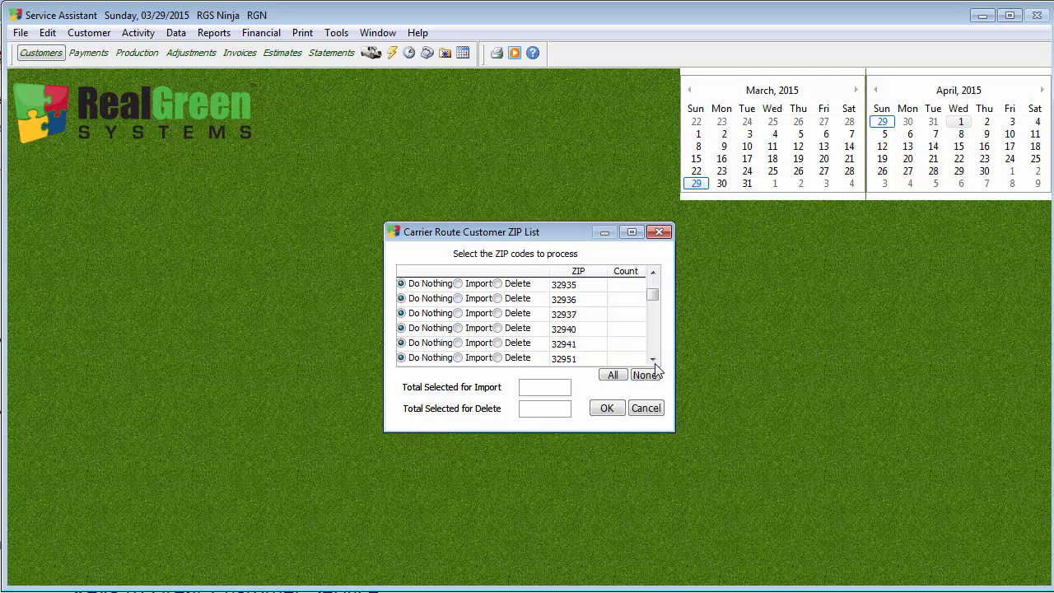
scroll(down, 3)
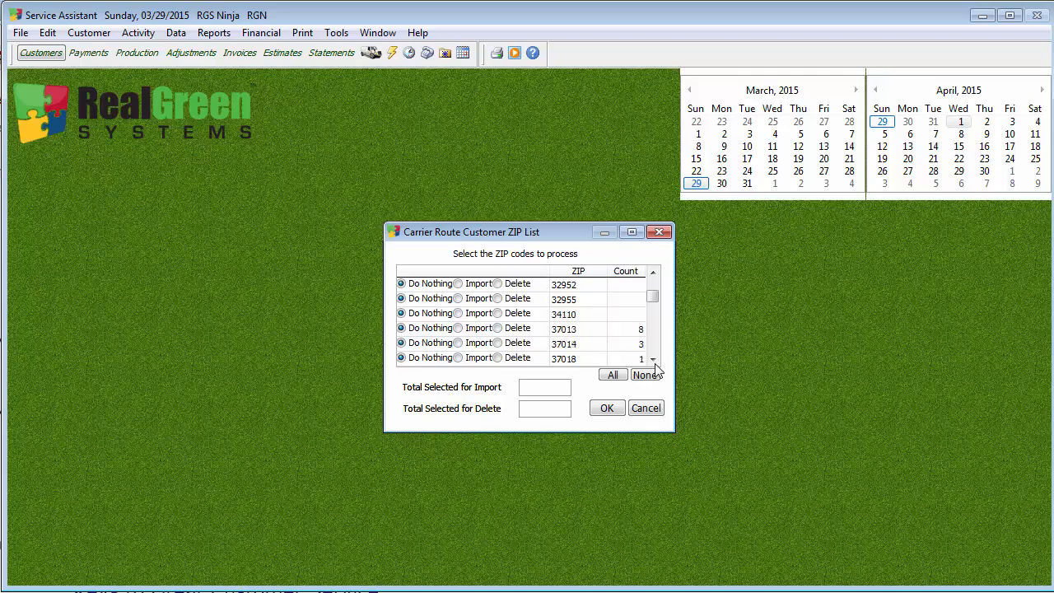
scroll(down, 3)
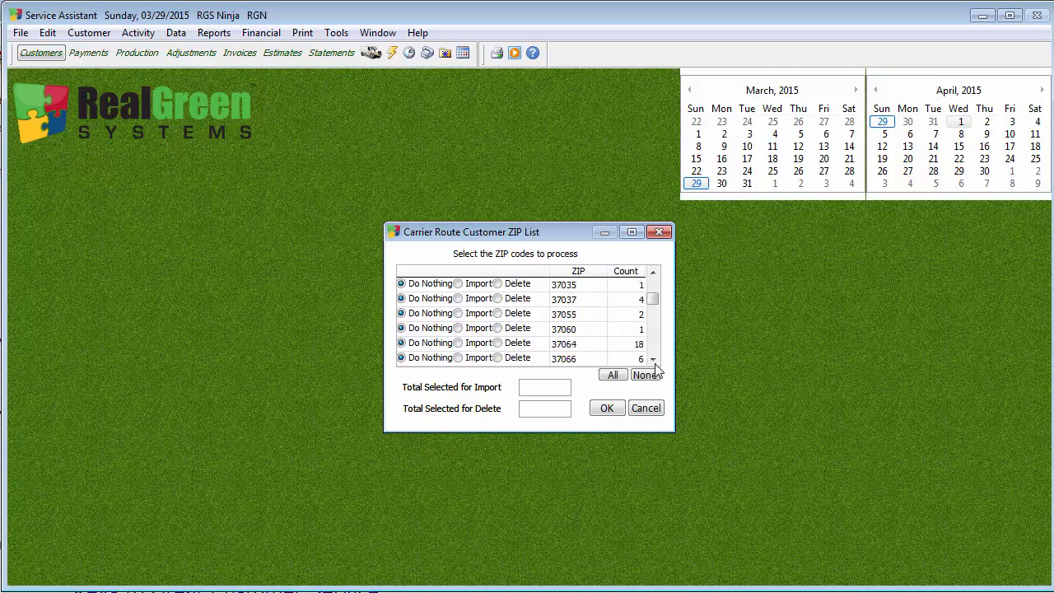
scroll(down, 3)
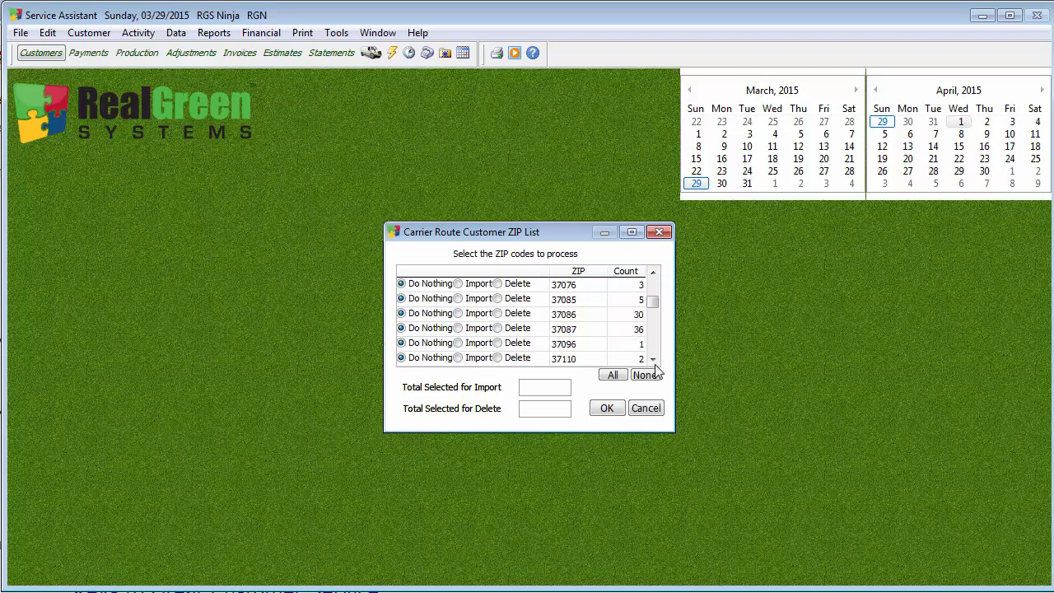
scroll(down, 3)
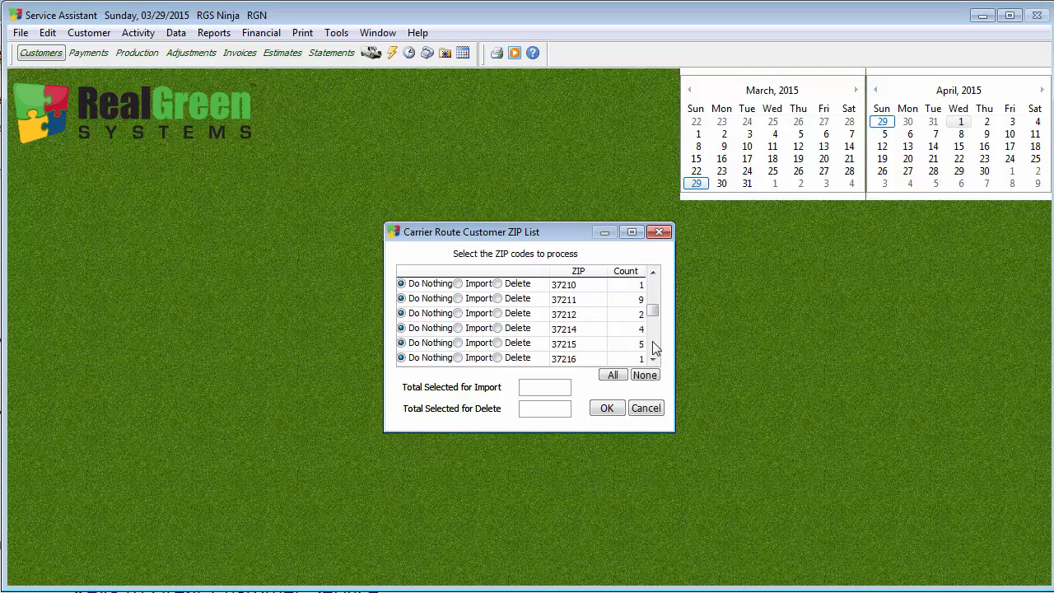
click(652, 359)
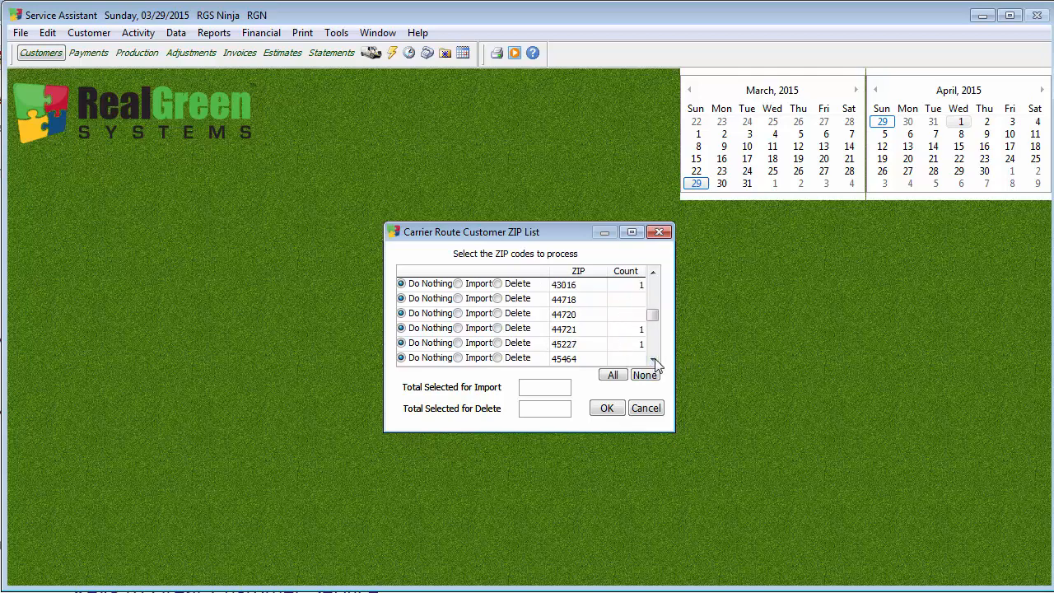
scroll(down, 3)
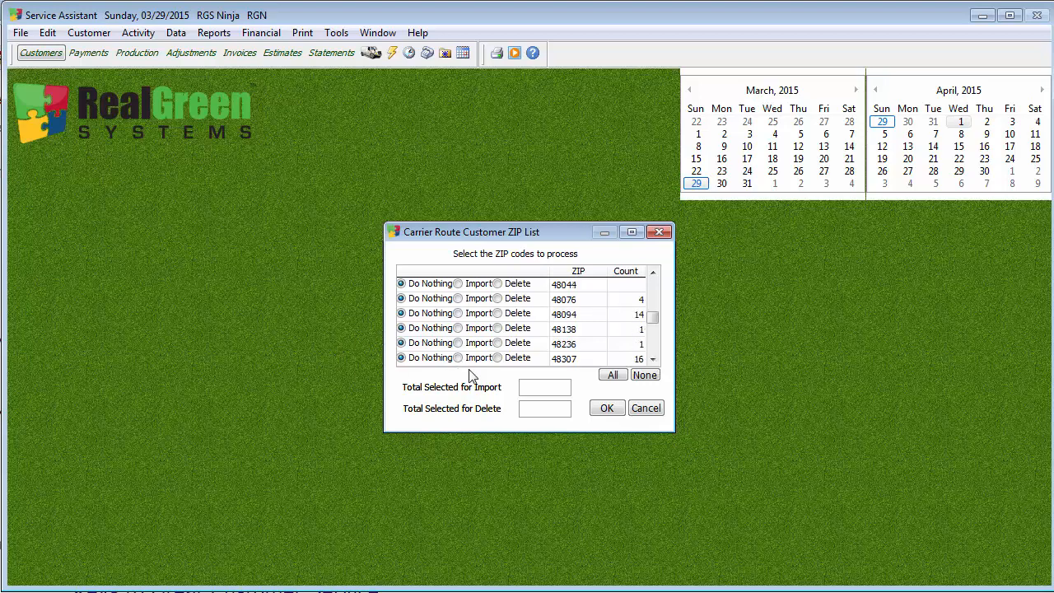
click(458, 359)
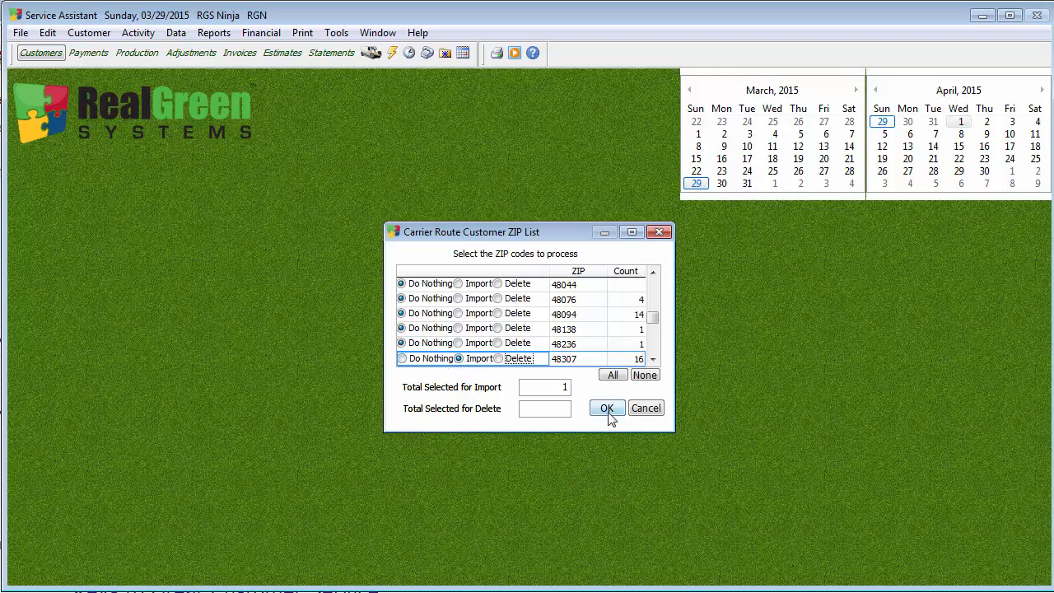
- Generate the carrier table for the single selected ZIP 48307
click(605, 408)
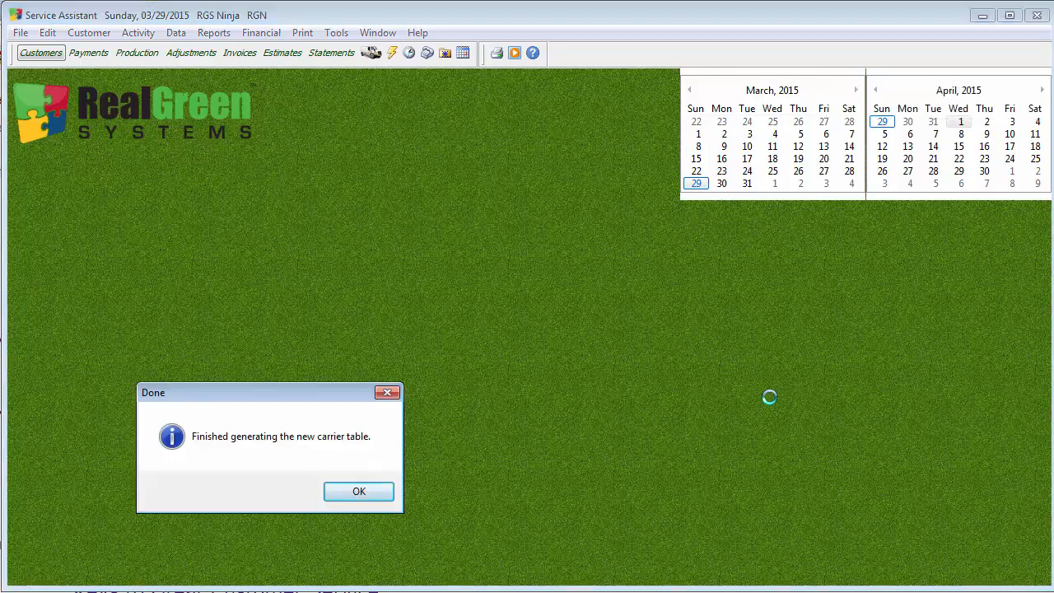
mouse_move(612, 471)
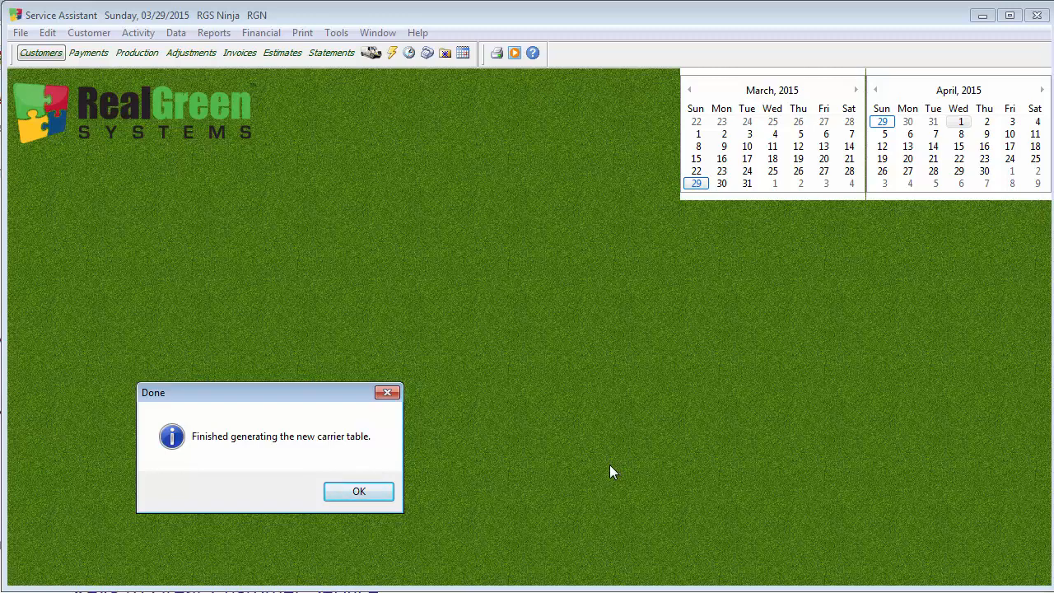
mouse_move(550, 504)
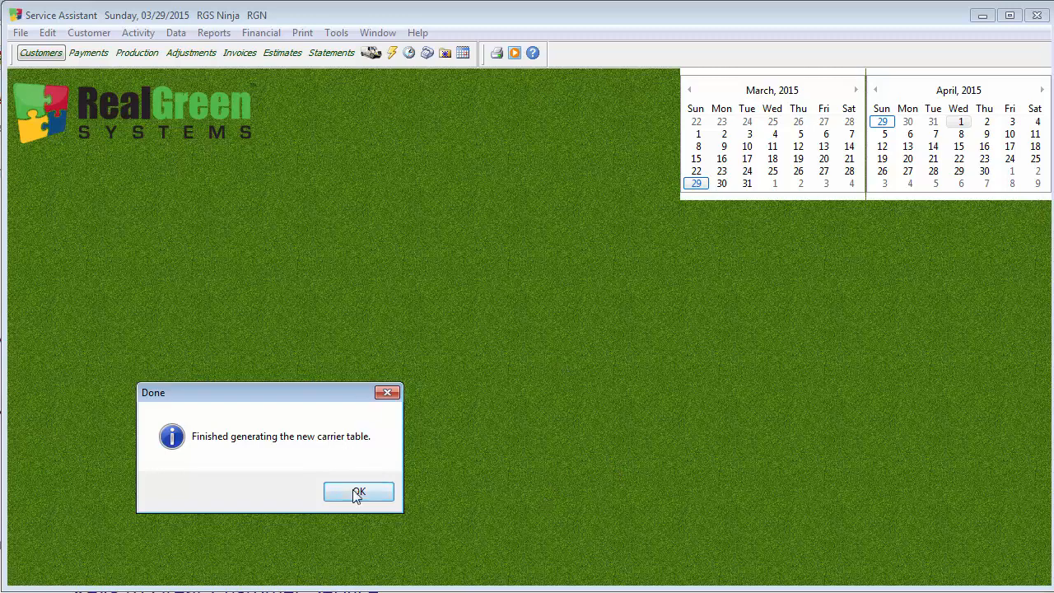
- Acknowledge the Done notice to reach the customer address correction question
click(359, 491)
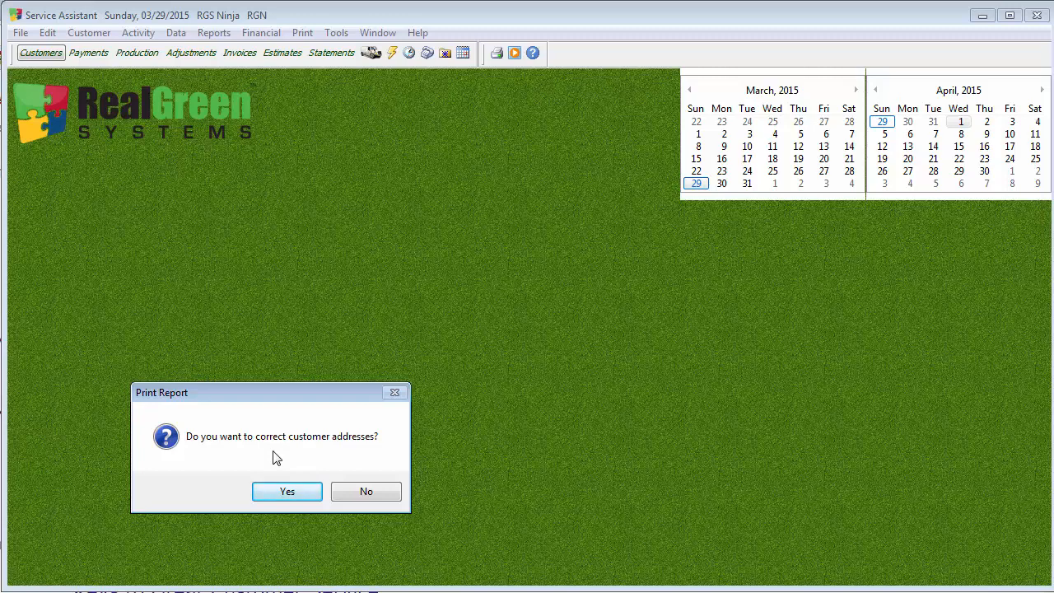
mouse_move(366, 490)
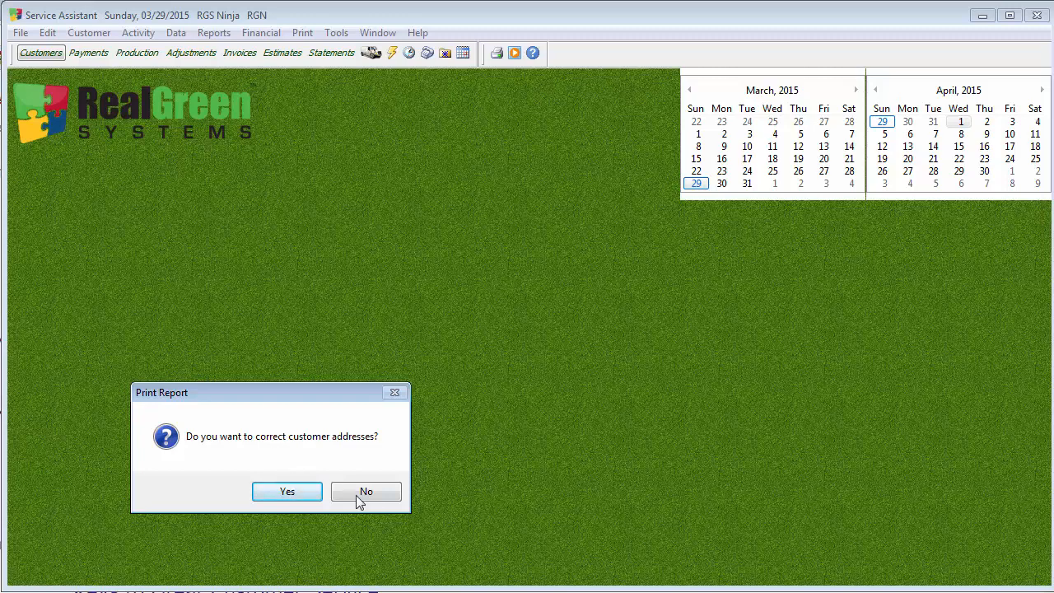
- Answer the prompt to list the four ZIP 48307 customers with old and suggested addresses
click(286, 491)
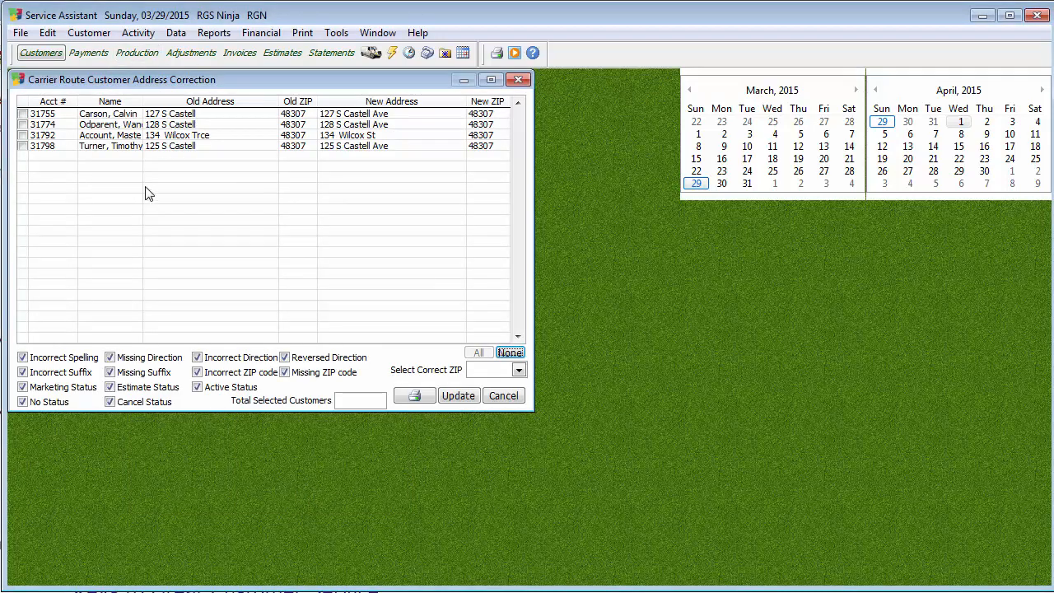
mouse_move(178, 178)
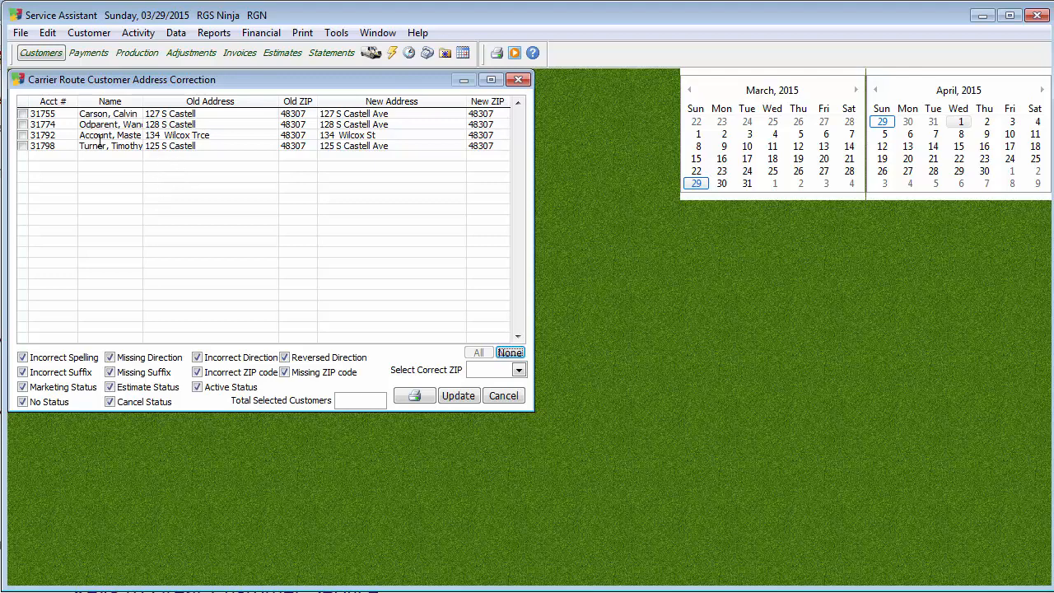
mouse_move(53, 200)
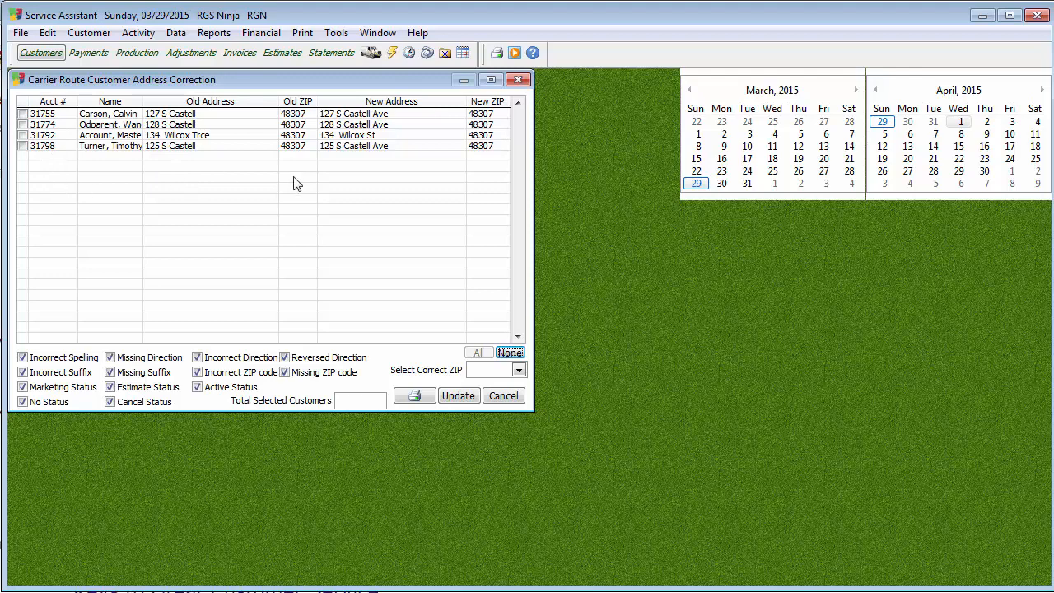
mouse_move(341, 226)
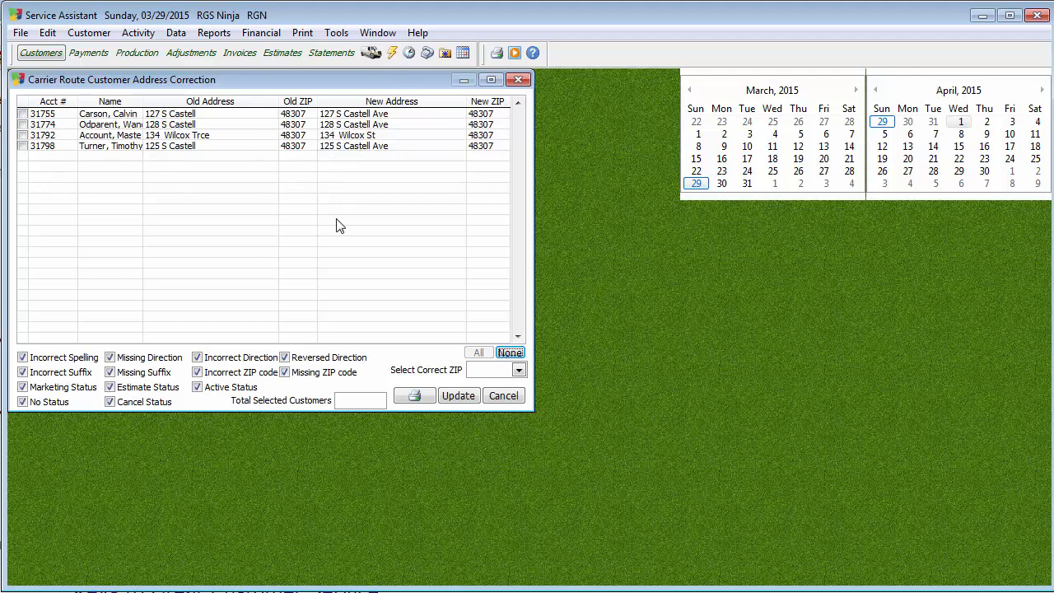
mouse_move(329, 219)
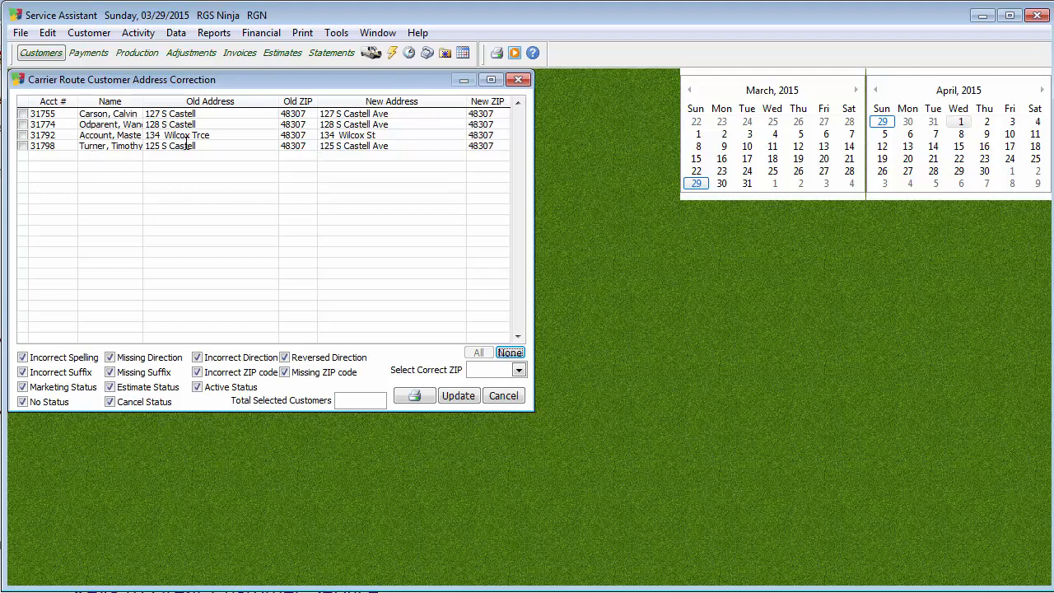
mouse_move(198, 145)
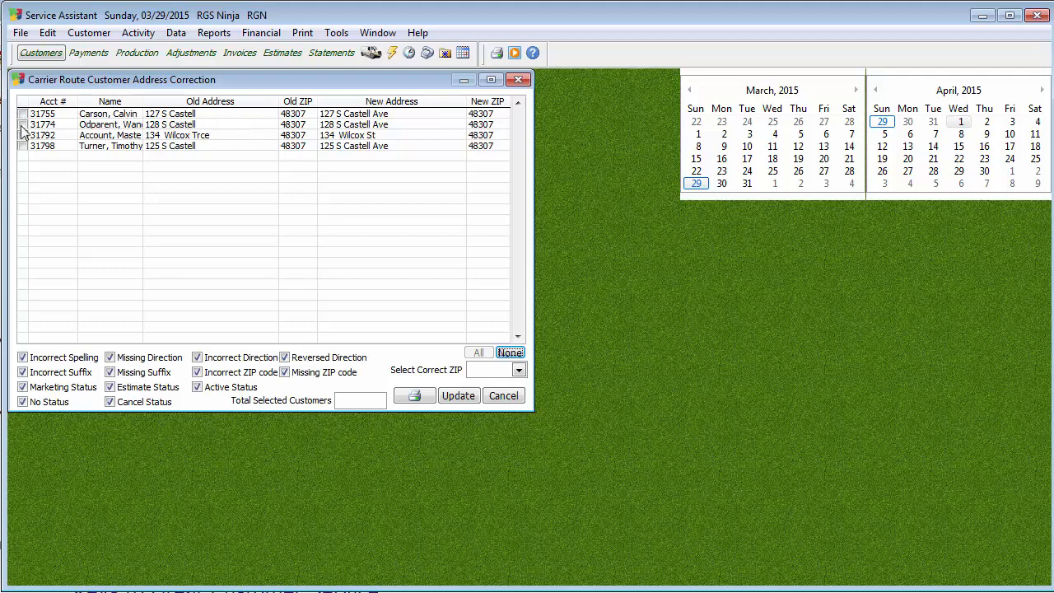
- Tick customers 31792, 31798, 31774 and 31755 for address correction
click(23, 135)
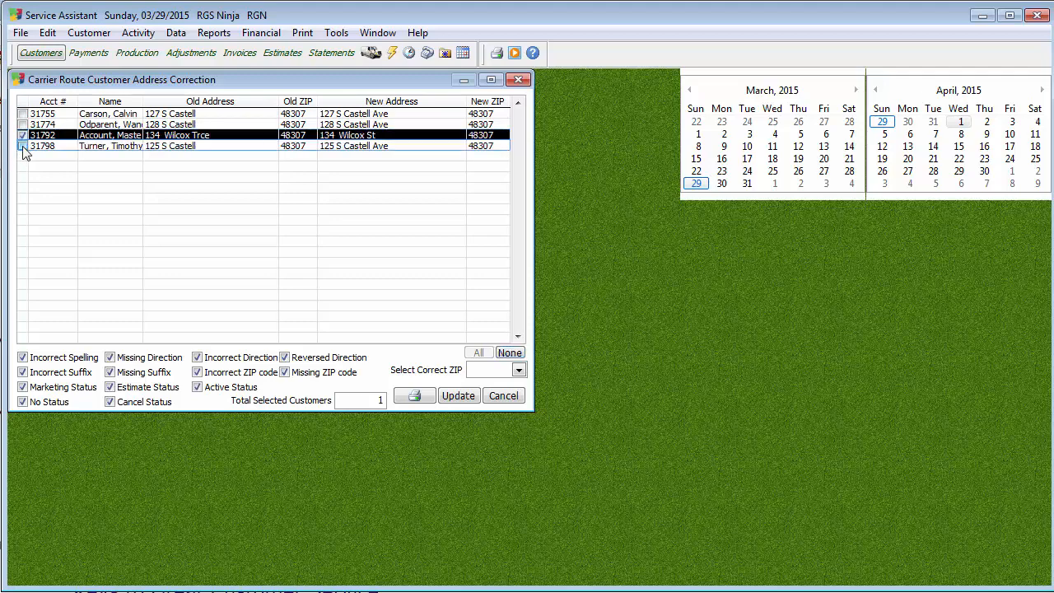
click(23, 145)
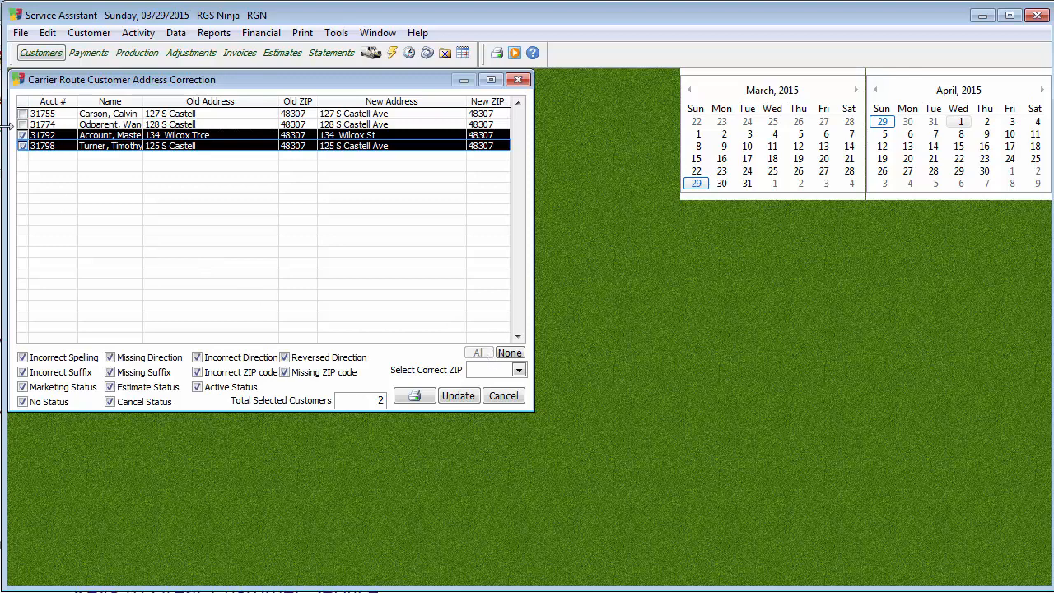
click(23, 112)
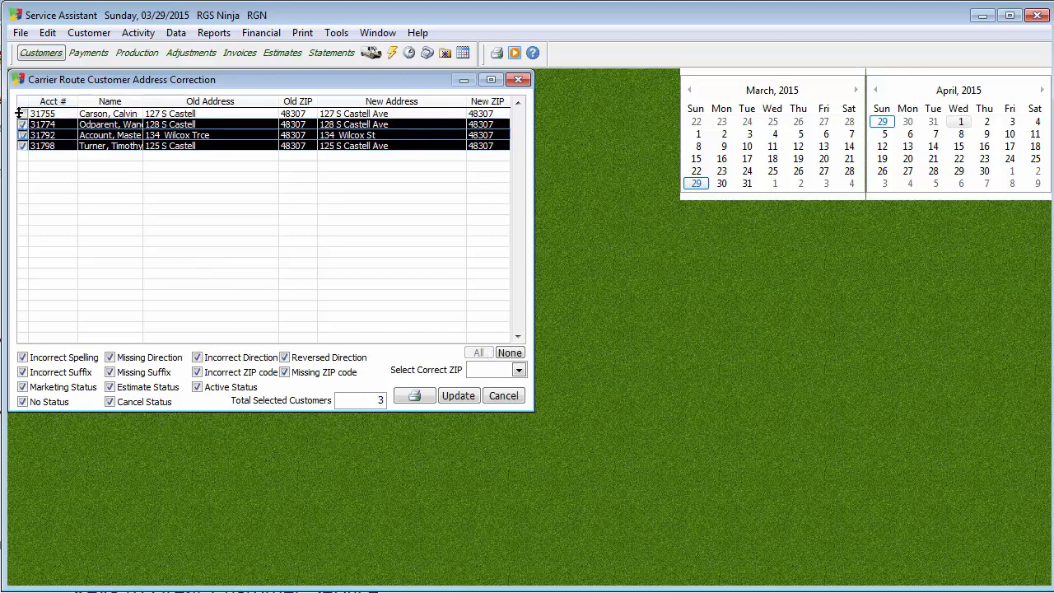
click(23, 112)
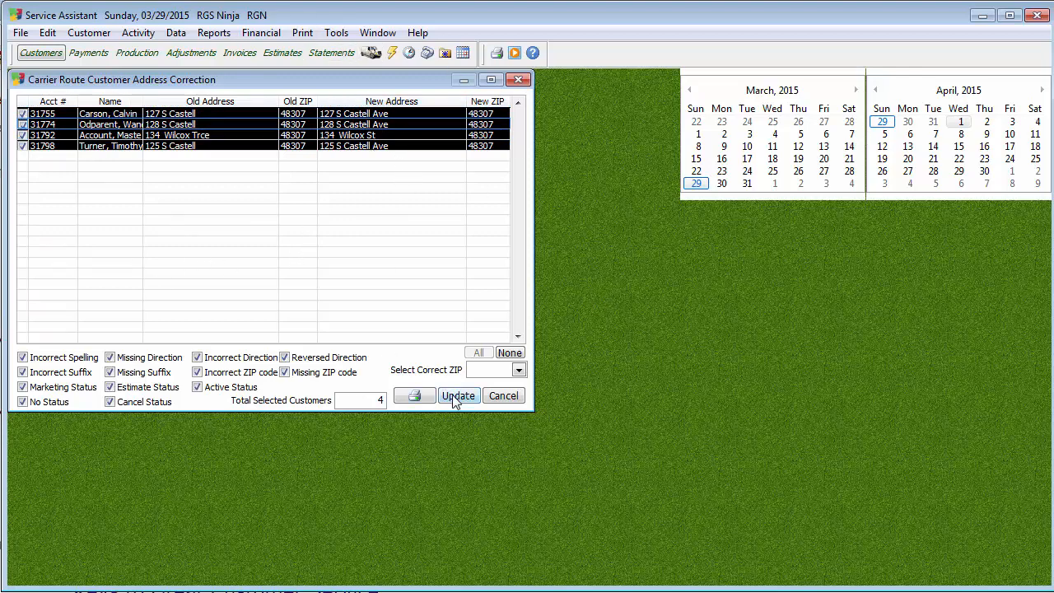
- Update the marked addresses, confirming the permanent change and requesting the report first
click(458, 395)
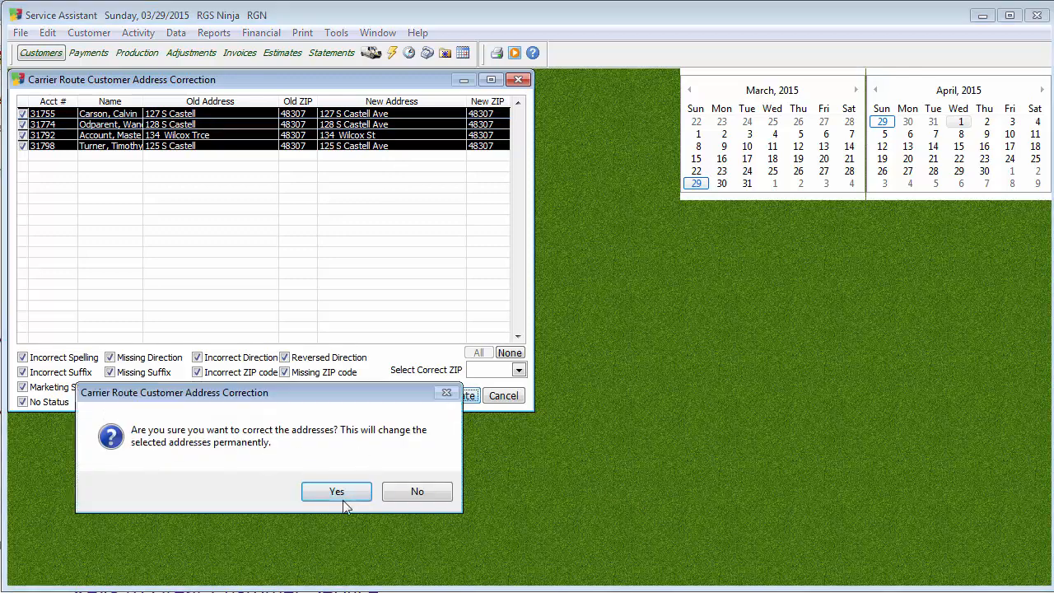
click(336, 491)
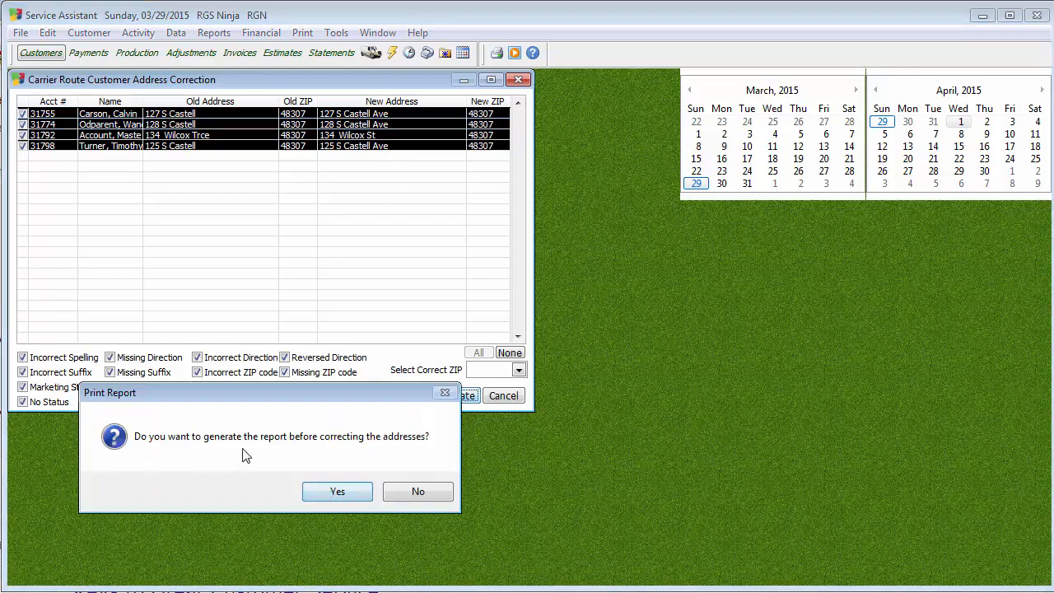
click(336, 490)
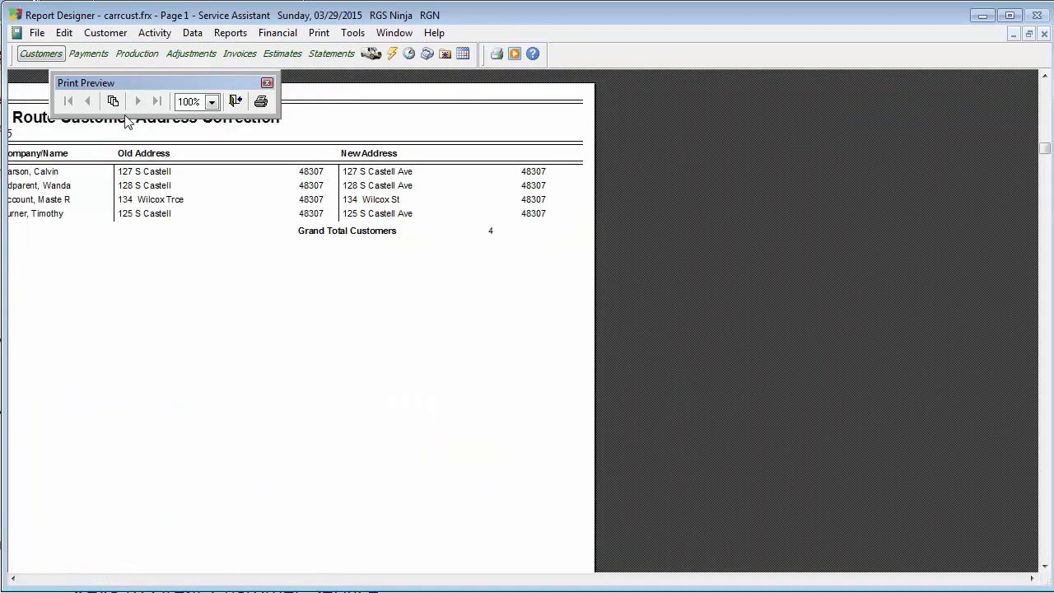
mouse_move(283, 580)
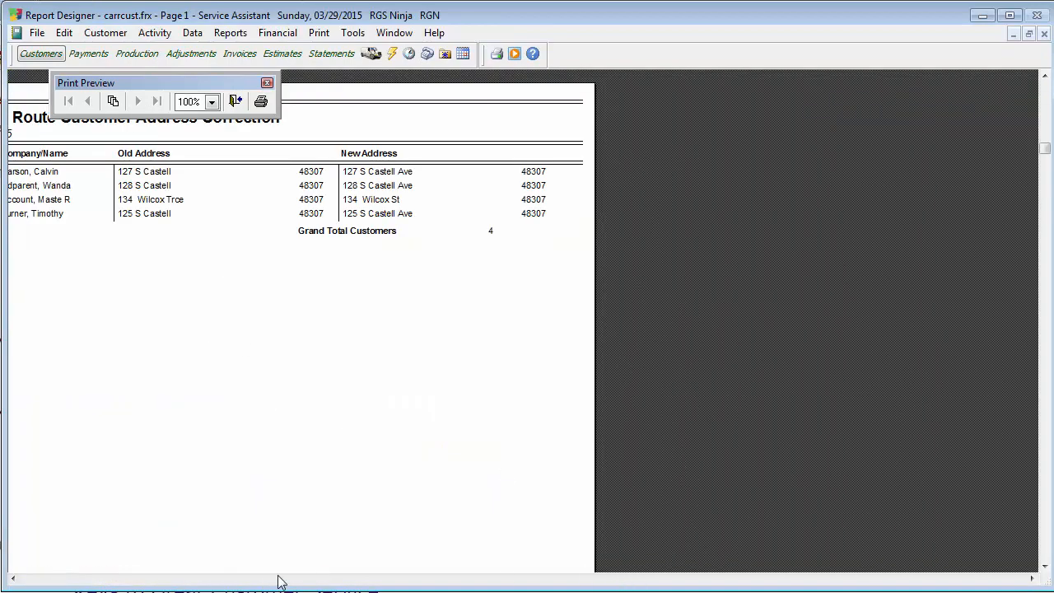
mouse_move(148, 233)
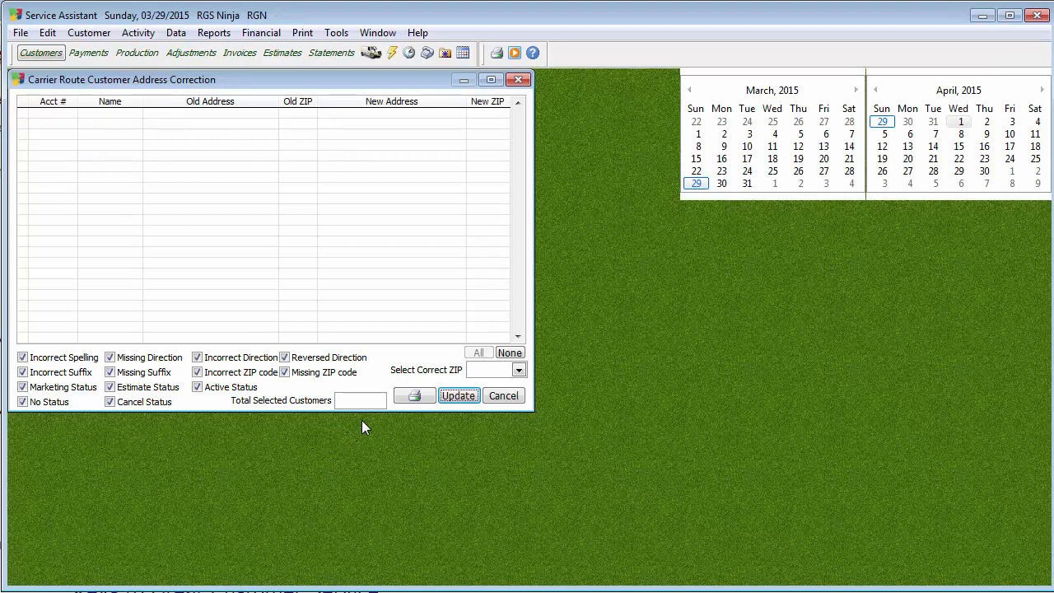
mouse_move(392, 201)
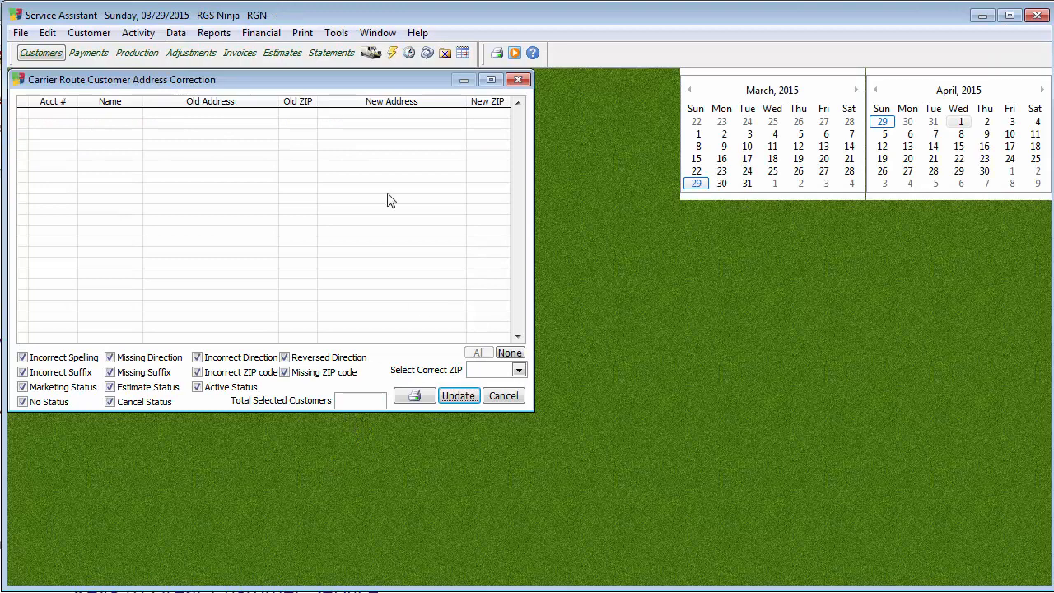
mouse_move(376, 335)
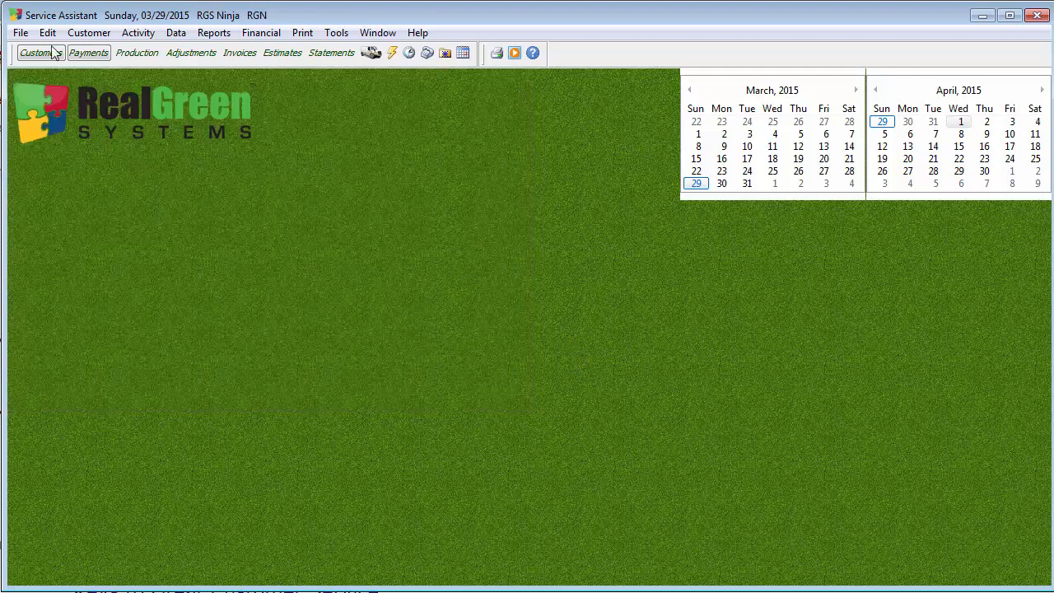
click(19, 33)
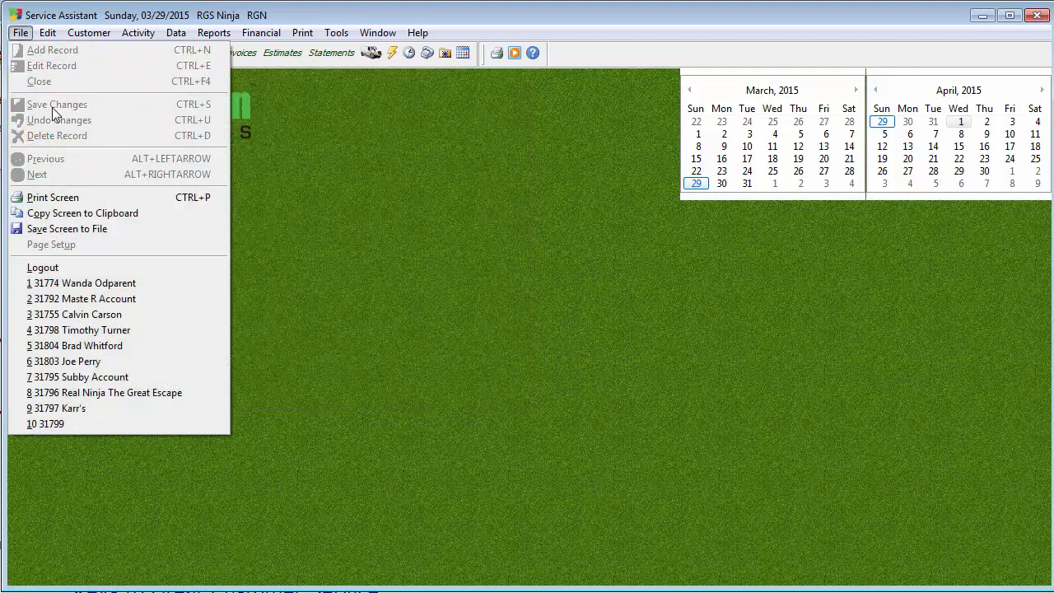
click(87, 283)
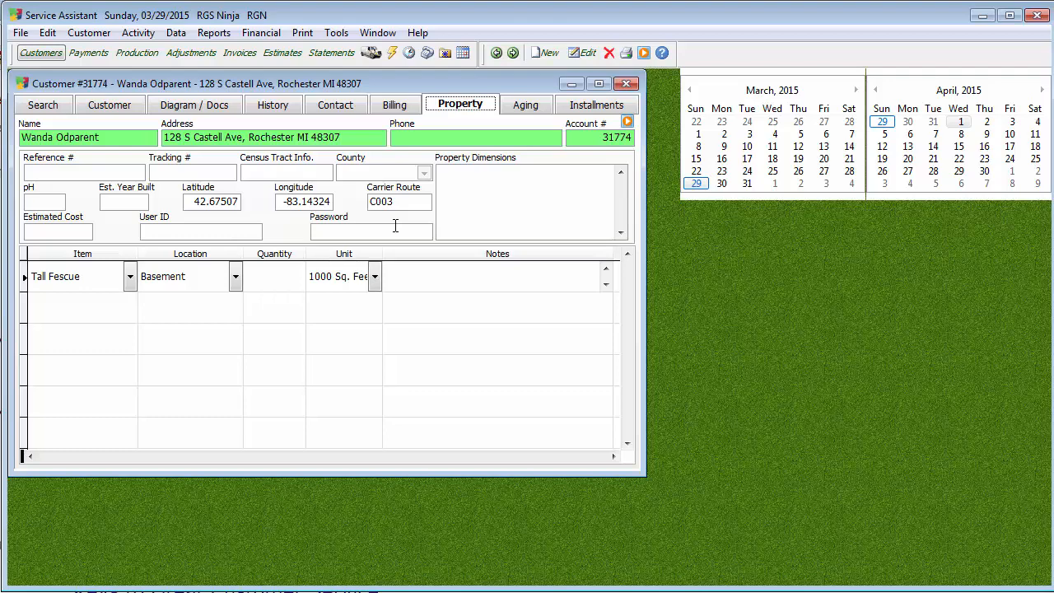
mouse_move(404, 224)
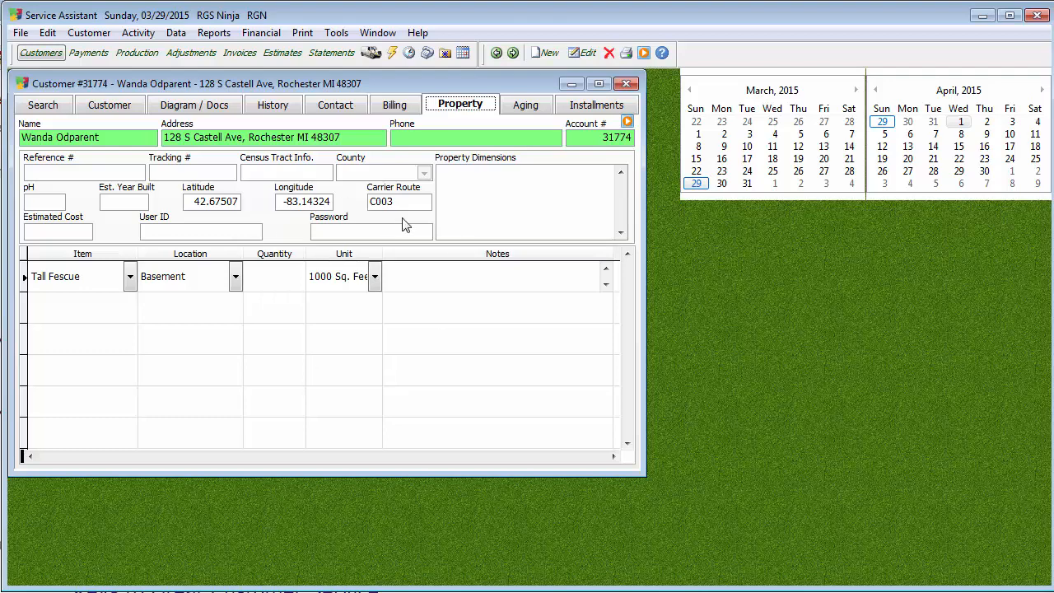